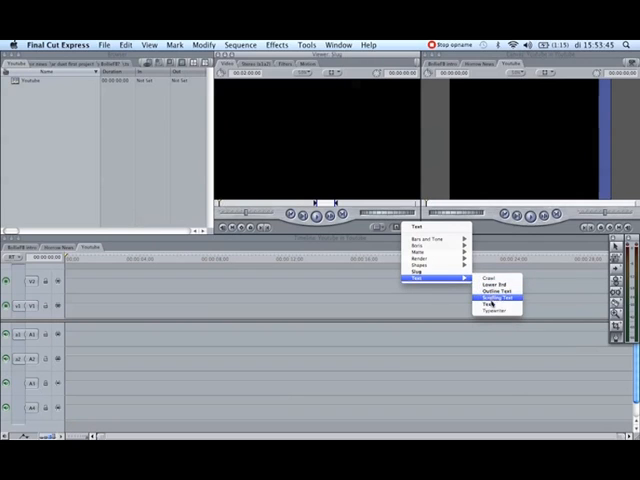
pyautogui.moveTo(496, 312)
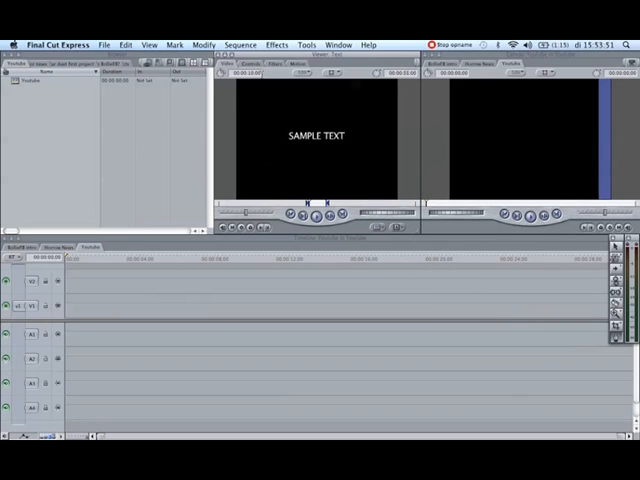
# - Enter 'Final Cut Express' as the title text in Controls and give it a new font
pyautogui.click(252, 64)
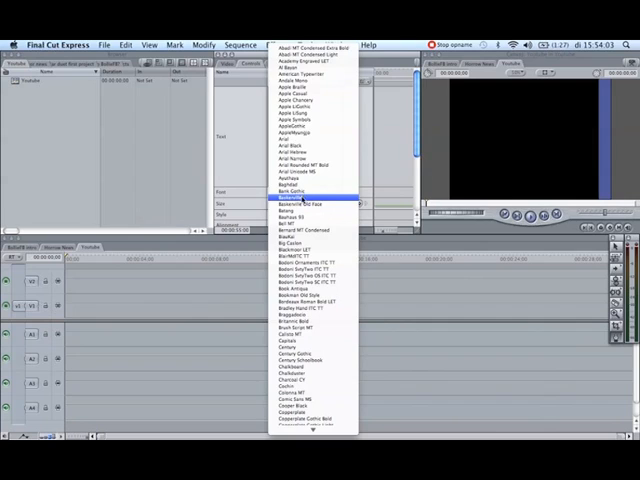
pyautogui.click(304, 200)
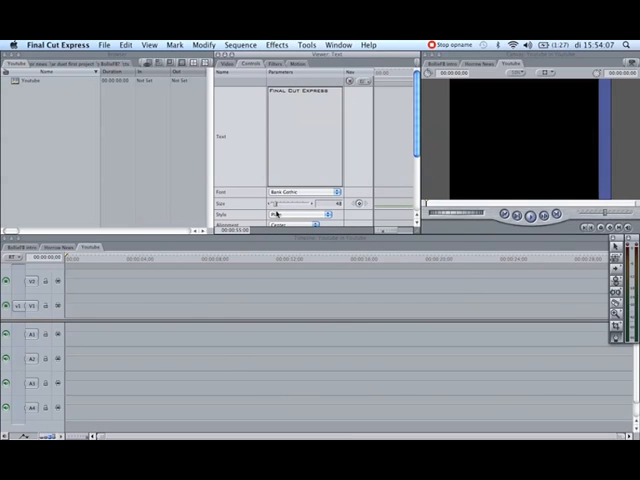
pyautogui.click(300, 214)
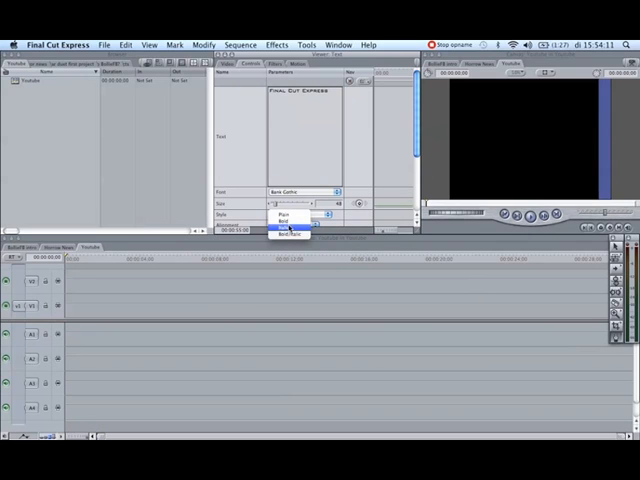
# - Set the title style to Bold/Italic and bring up the Colors window for its text
pyautogui.click(292, 232)
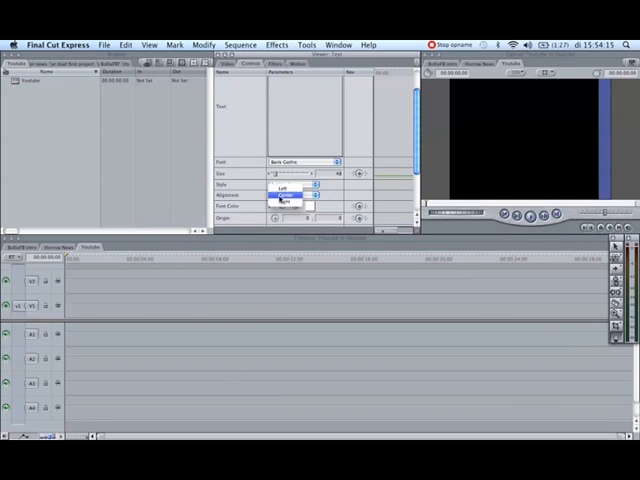
pyautogui.click(284, 200)
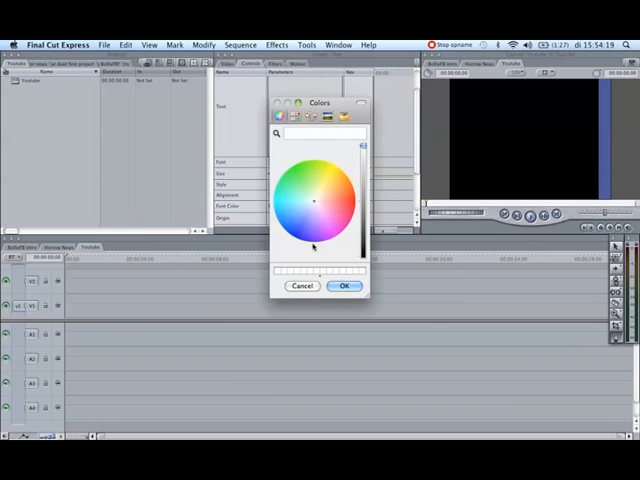
# - Make the title text red and preview the finished clip in the Viewer's Video view
pyautogui.click(324, 204)
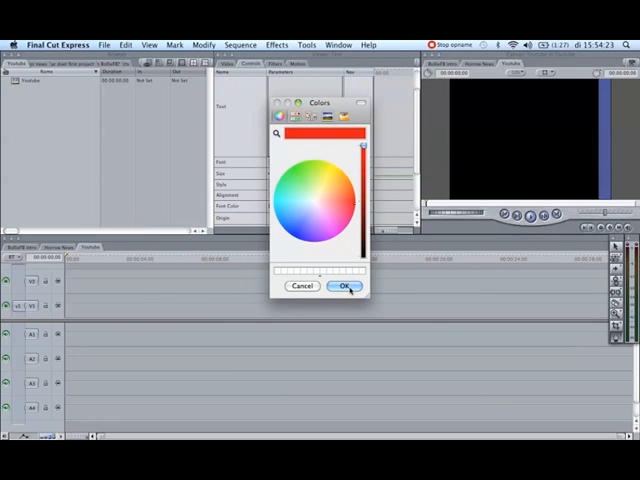
pyautogui.click(346, 288)
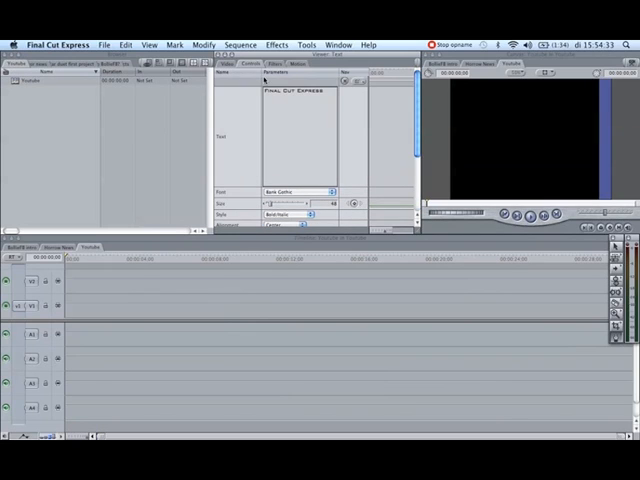
pyautogui.click(280, 64)
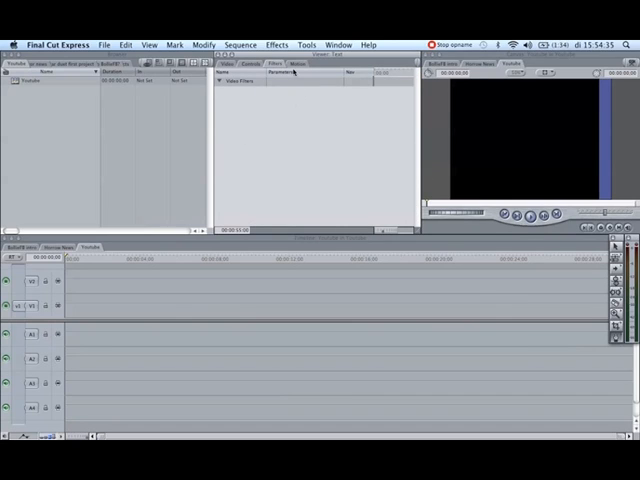
pyautogui.click(308, 64)
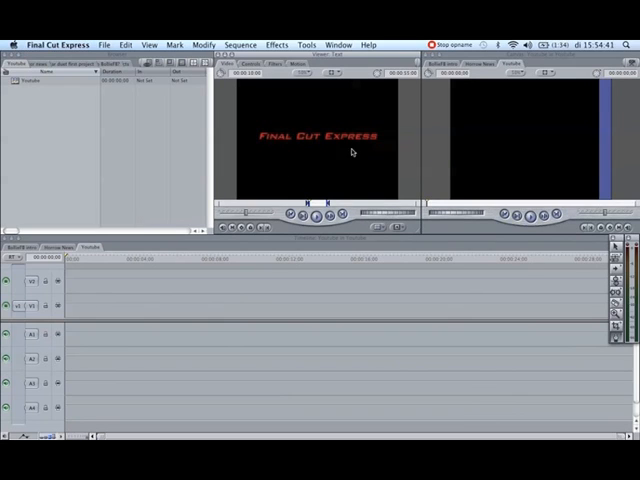
pyautogui.moveTo(322, 156)
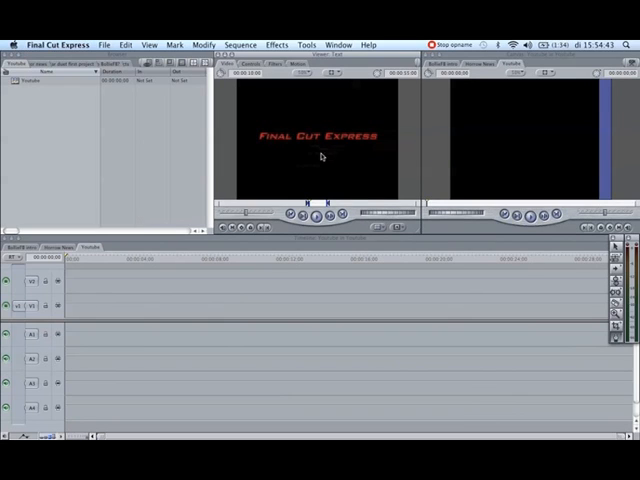